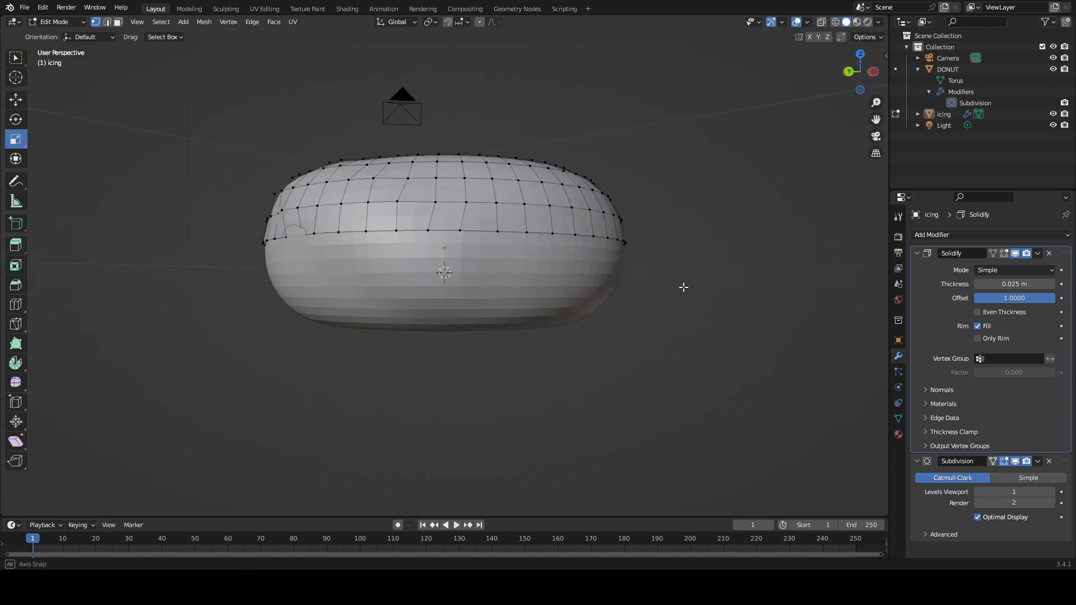
# Leave Edit Mode on the icing and orbit to inspect its drooping edge from front and angle.
pyautogui.press('Tab')
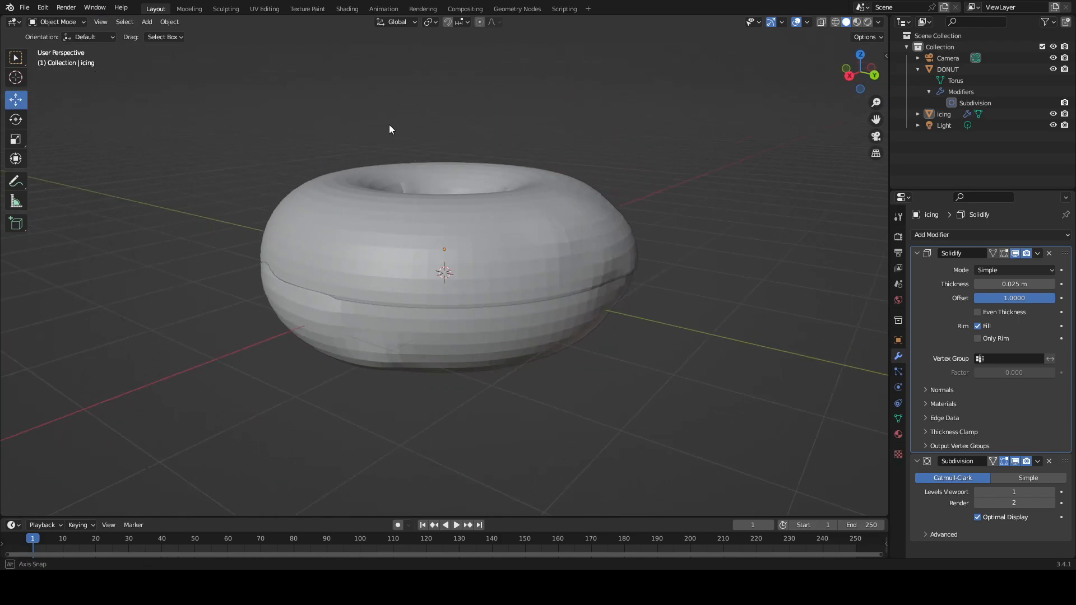
pyautogui.moveTo(390, 130); pyautogui.dragTo(452, 137)
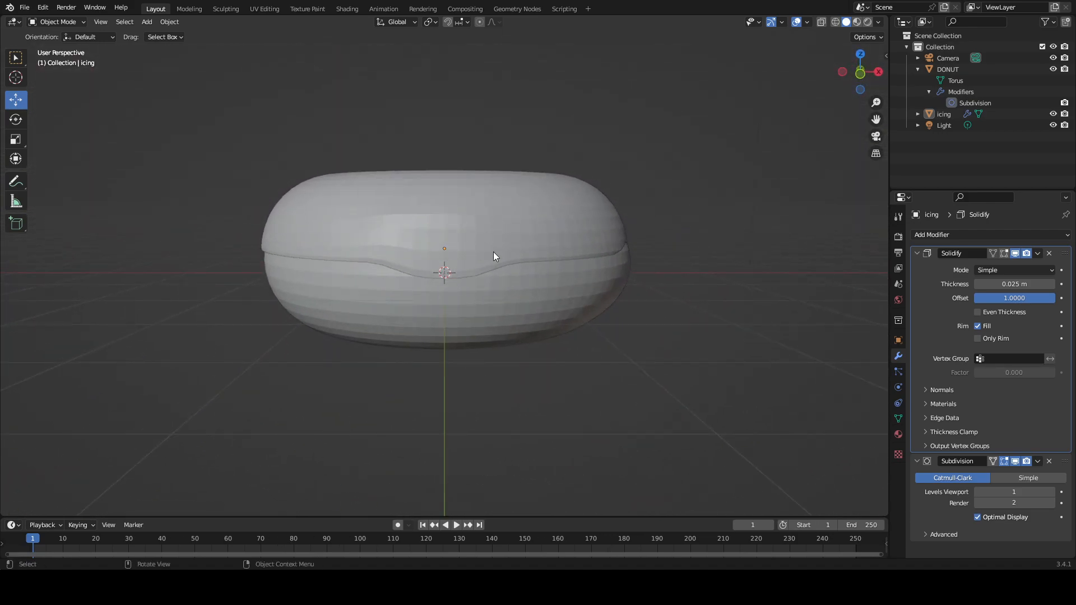
pyautogui.moveTo(494, 257); pyautogui.dragTo(596, 225)
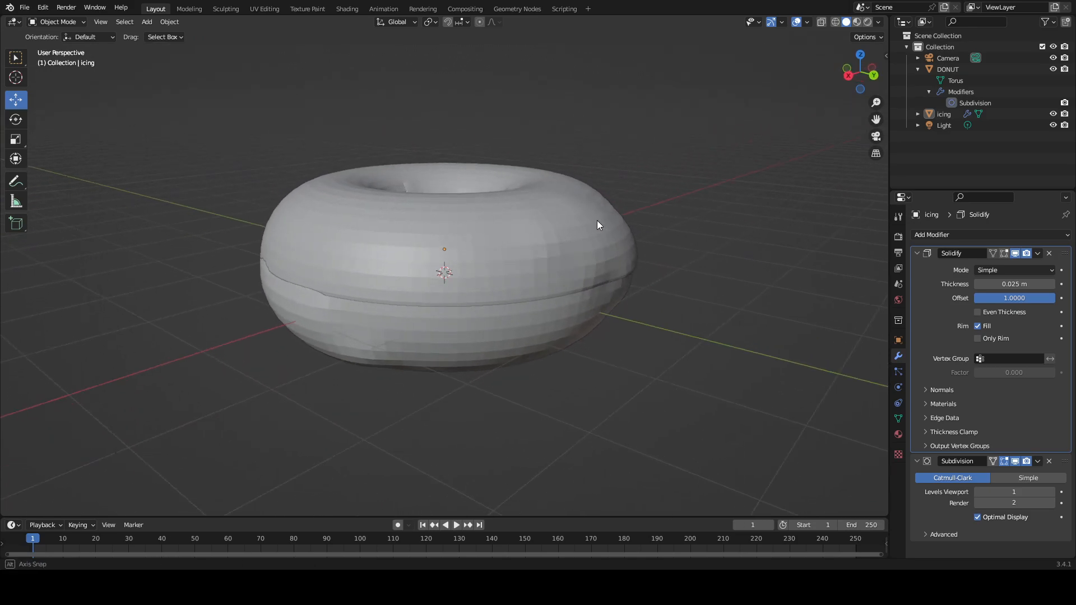
# Reshape the icing's lower edge vertices in Edit Mode into a wavy, unevenly drooping rim.
pyautogui.press('Tab')
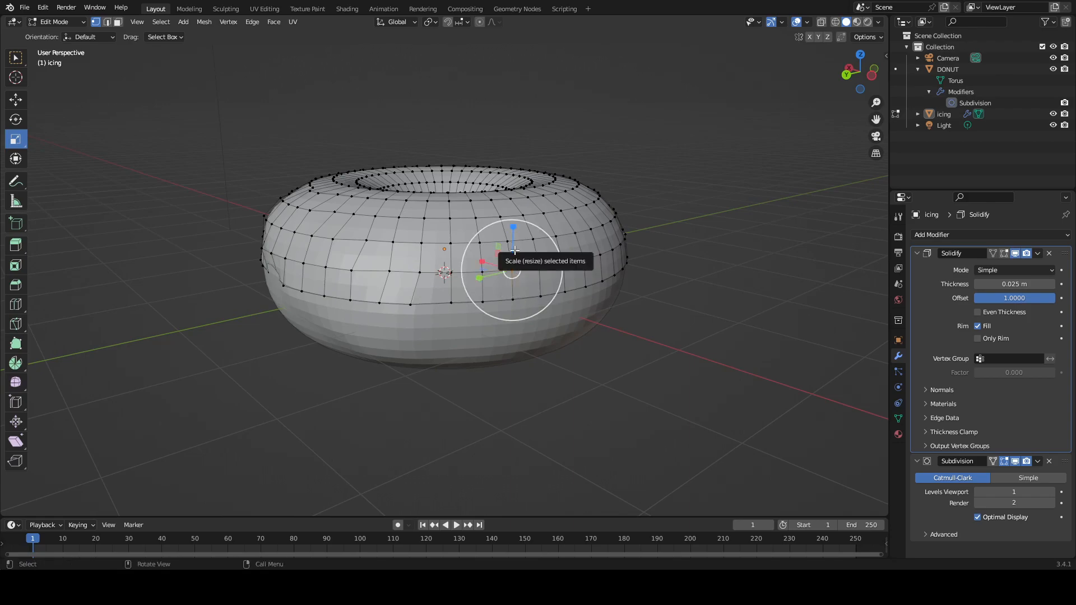
pyautogui.press('s')
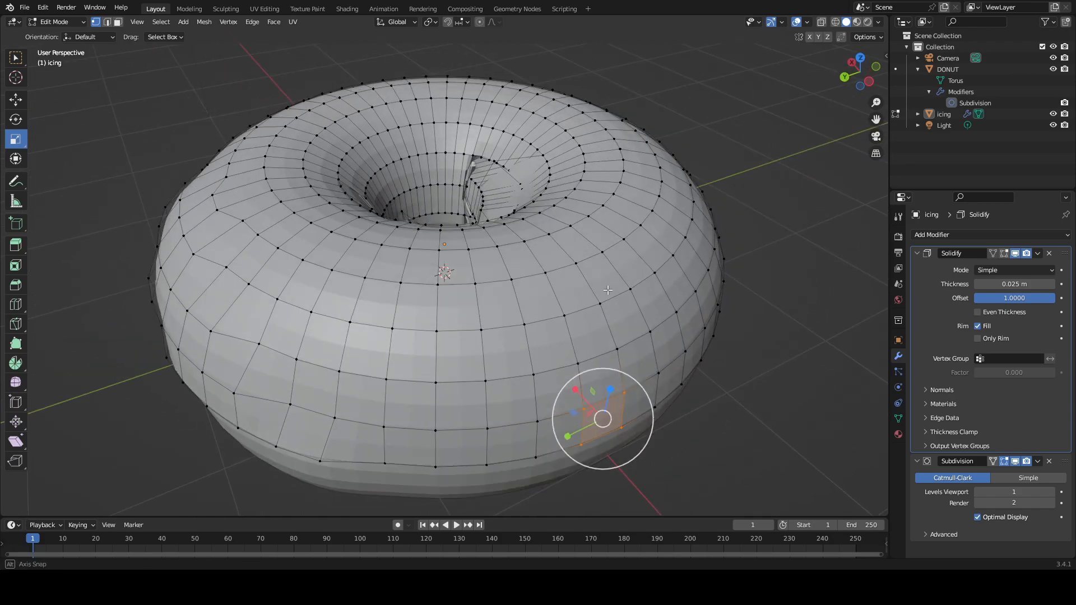
pyautogui.press('s')
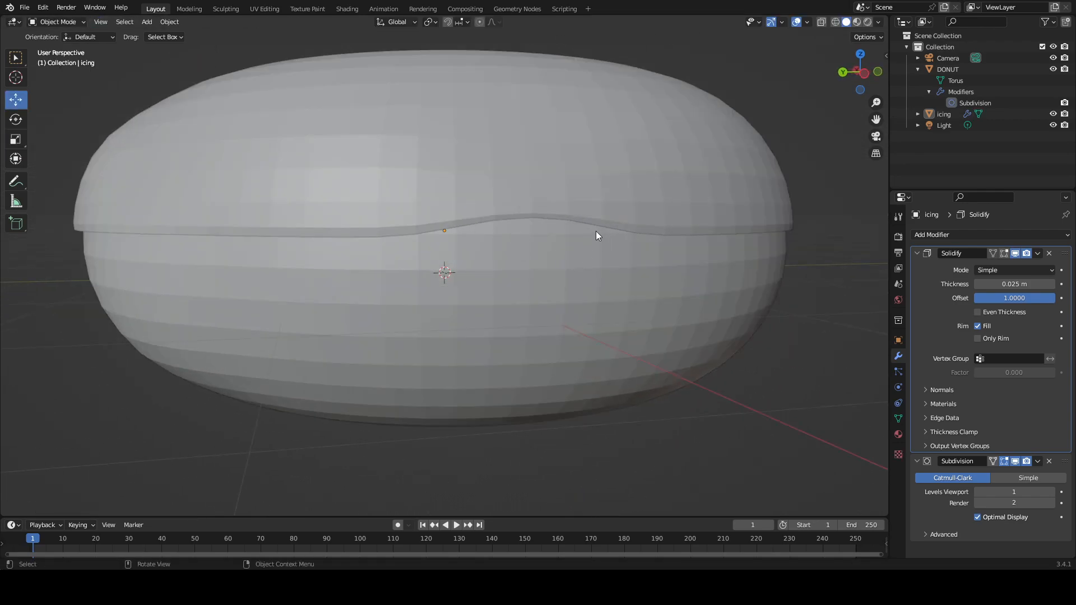
# View the donut hole from above, then switch through UV Editing to the Modeling workspace.
pyautogui.moveTo(596, 235); pyautogui.dragTo(678, 263)
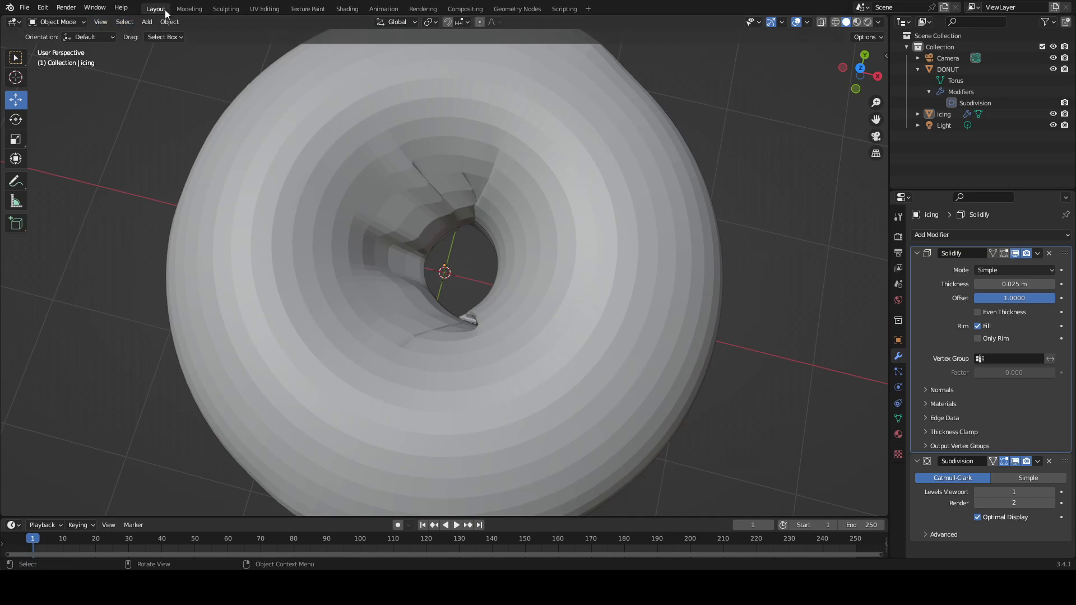
pyautogui.click(146, 21)
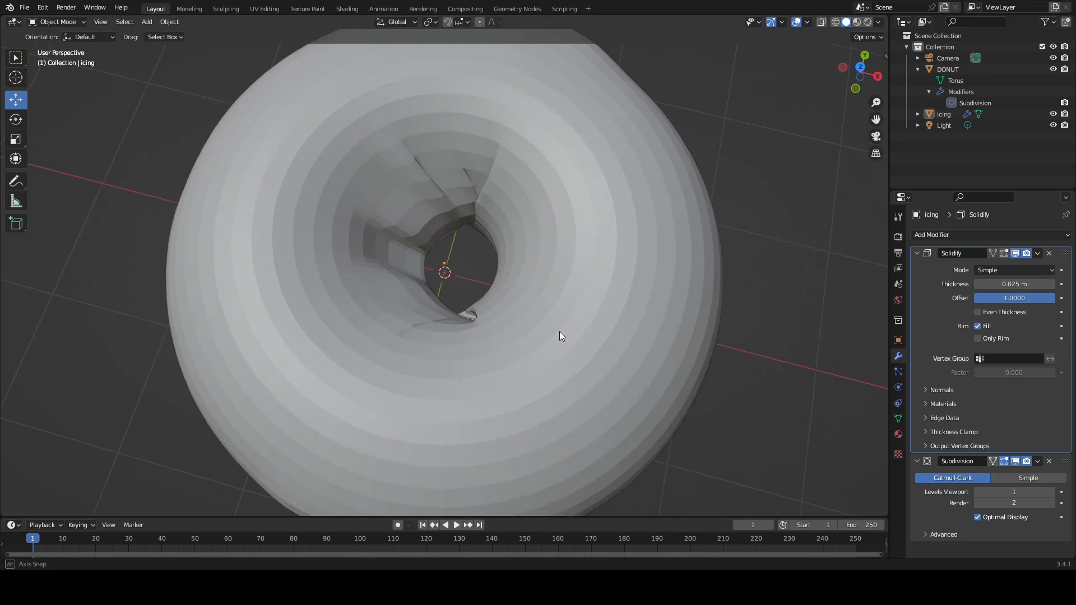
pyautogui.click(263, 9)
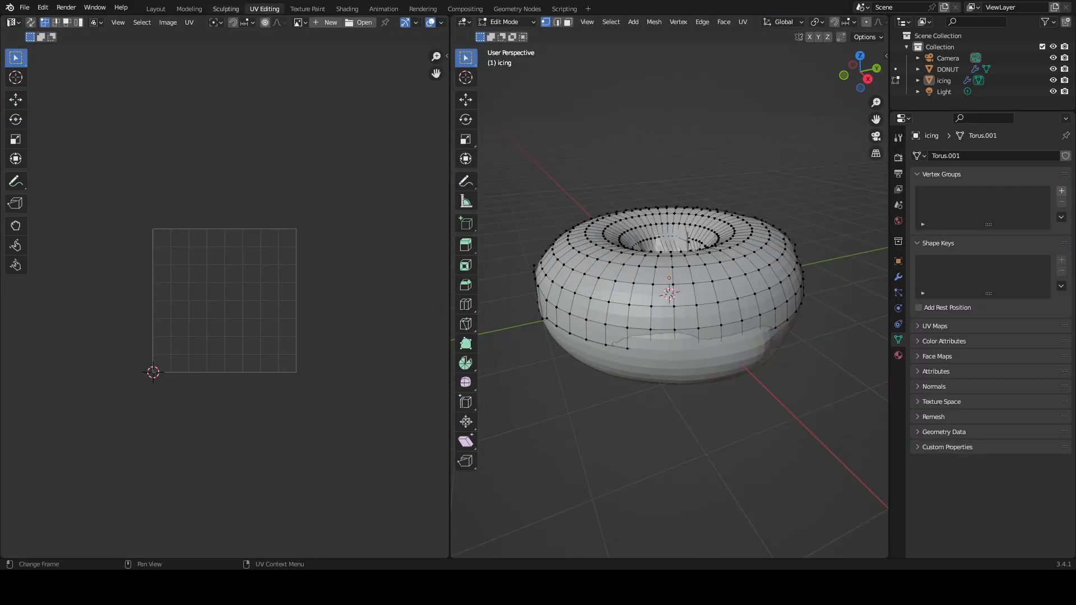
pyautogui.click(189, 9)
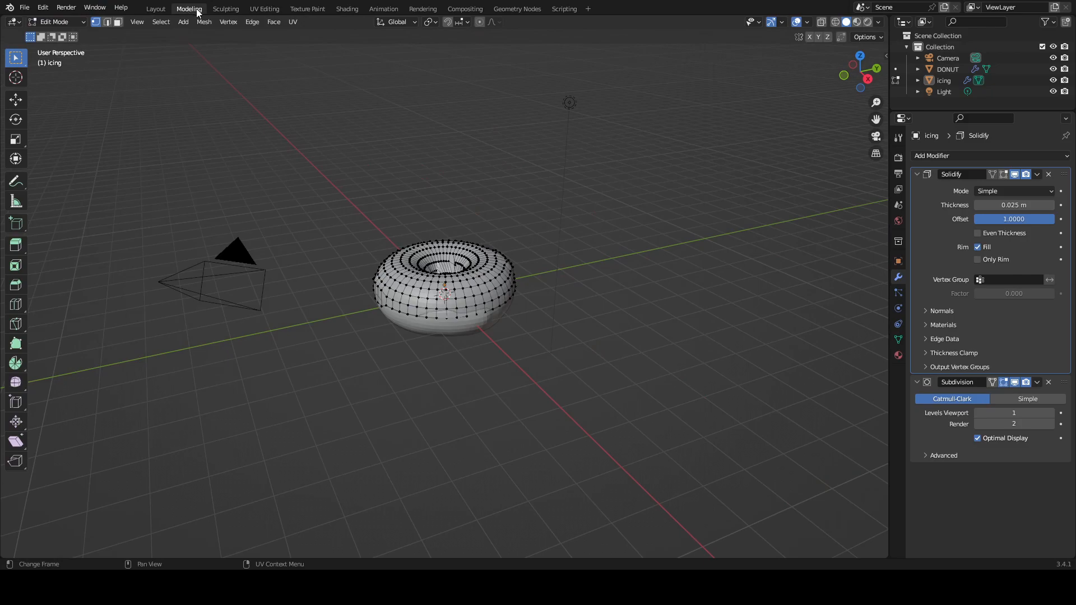